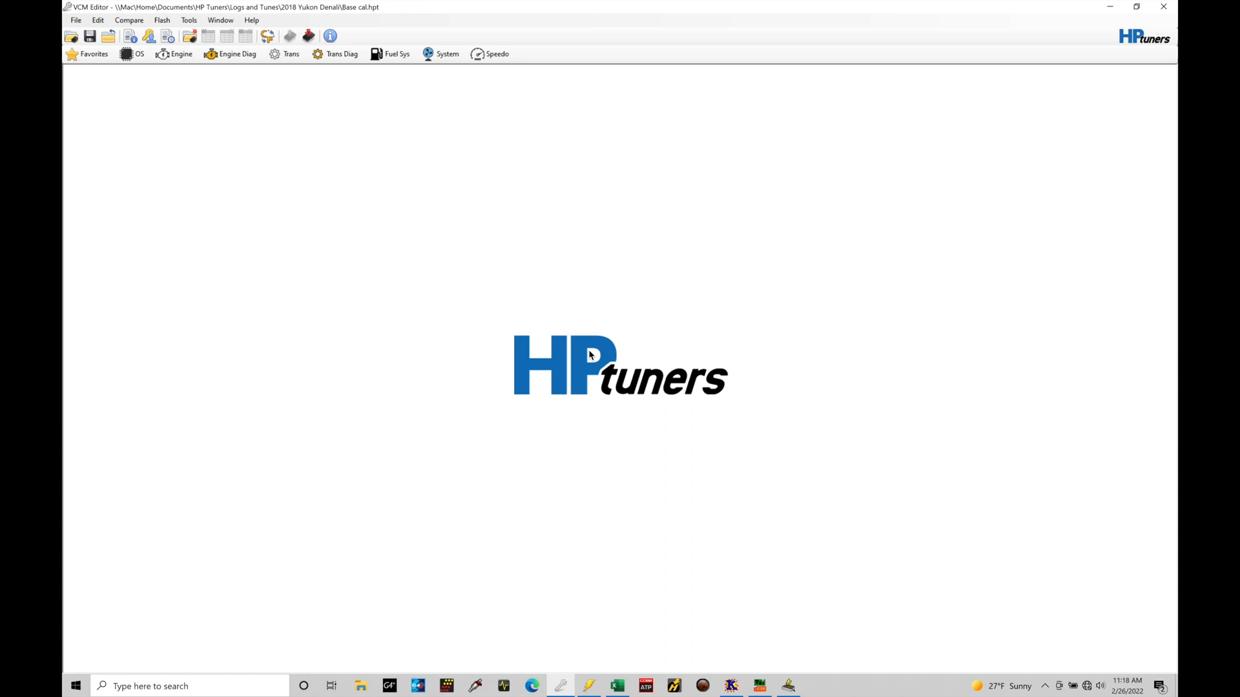
pyautogui.moveTo(455, 153)
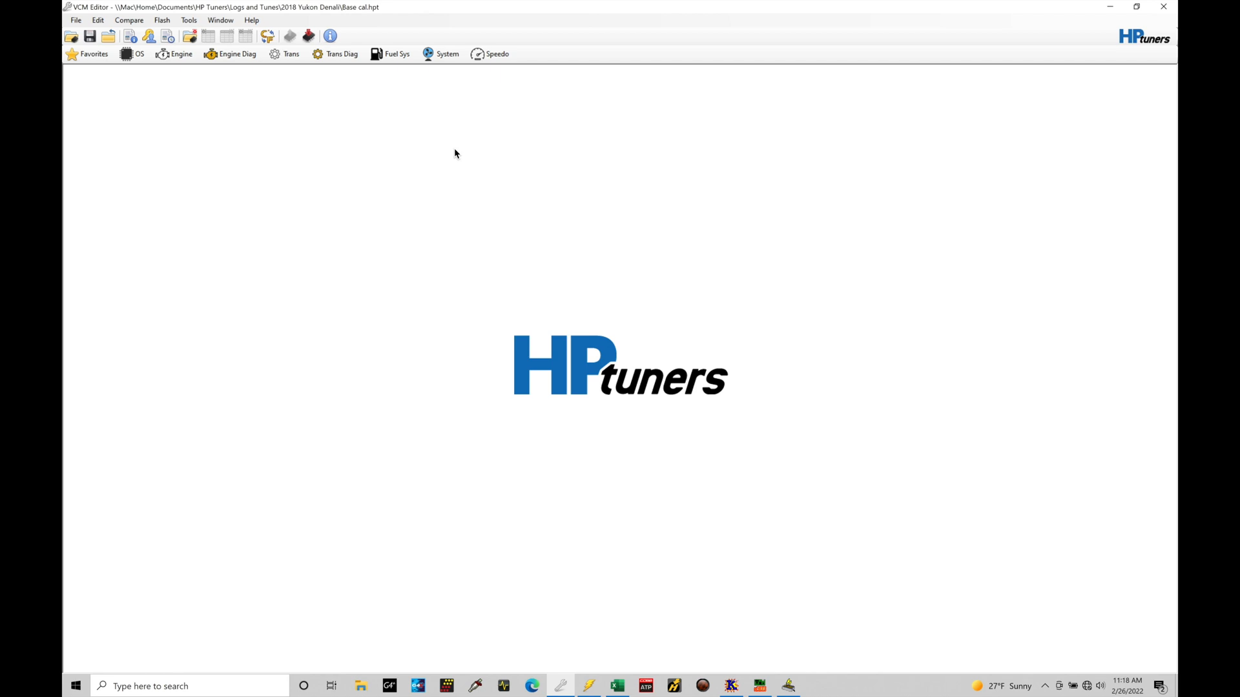
pyautogui.moveTo(181, 64)
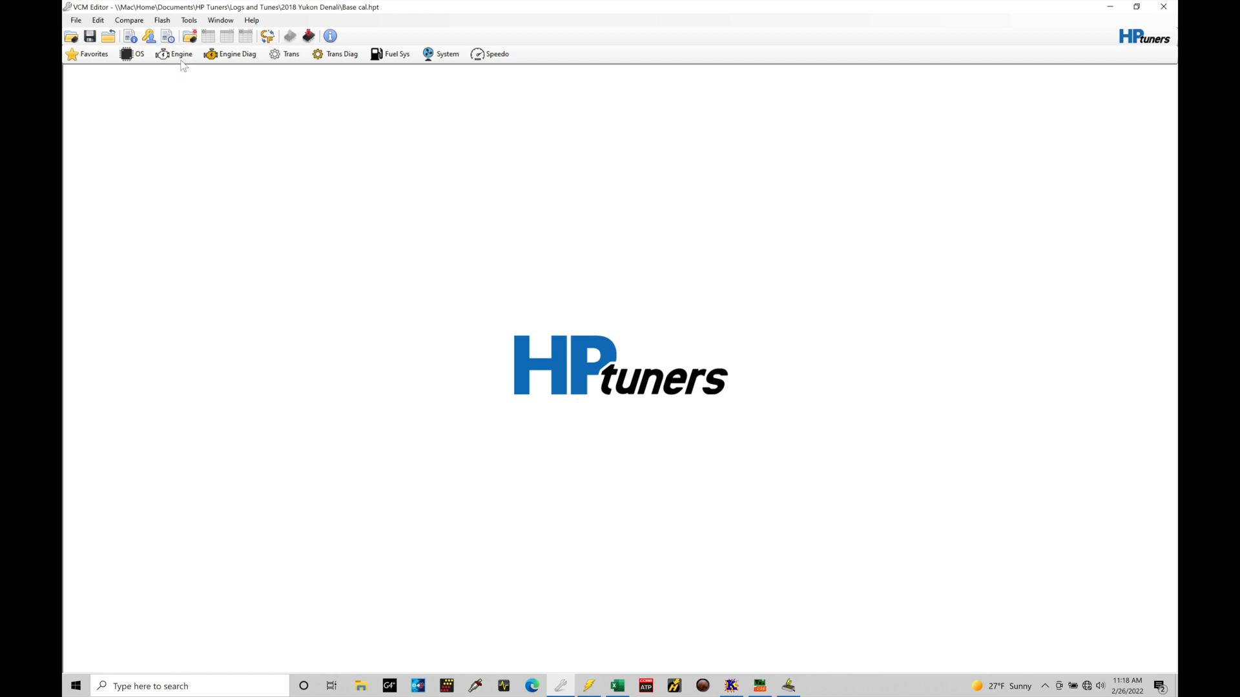
# - Show Engine > Fuel > Power Enrich and view the Enable Pedal table reading 89% across engine speeds
pyautogui.click(176, 55)
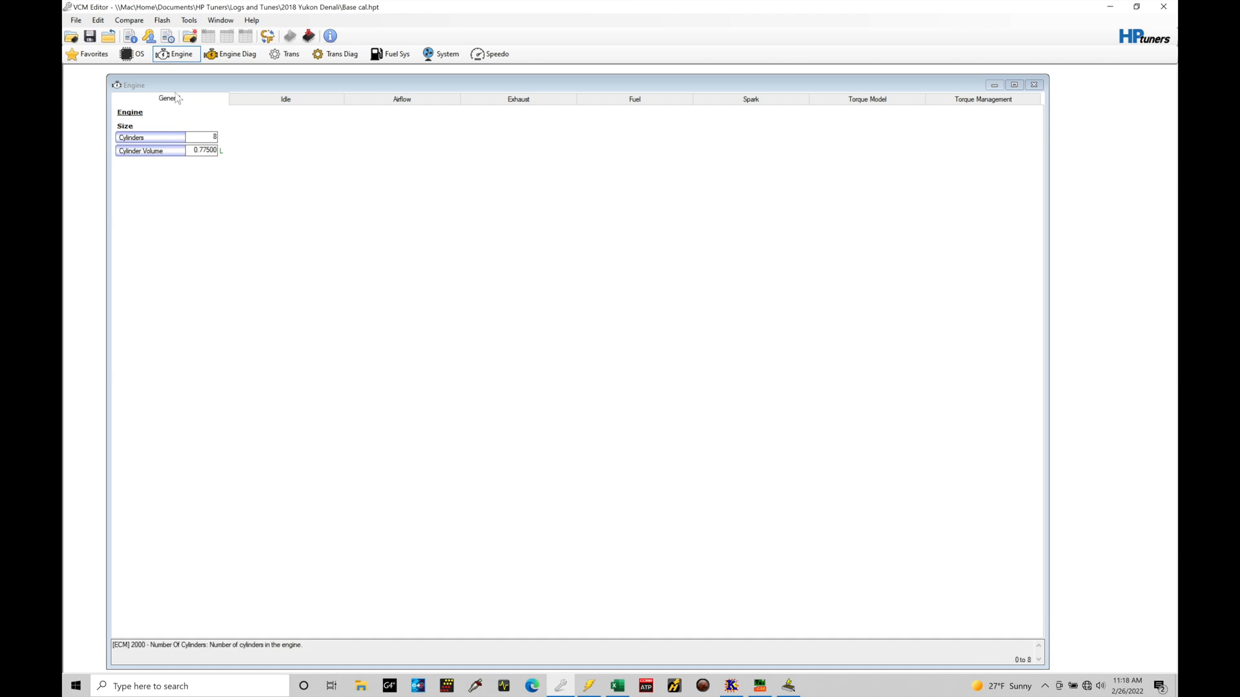
pyautogui.moveTo(617, 111)
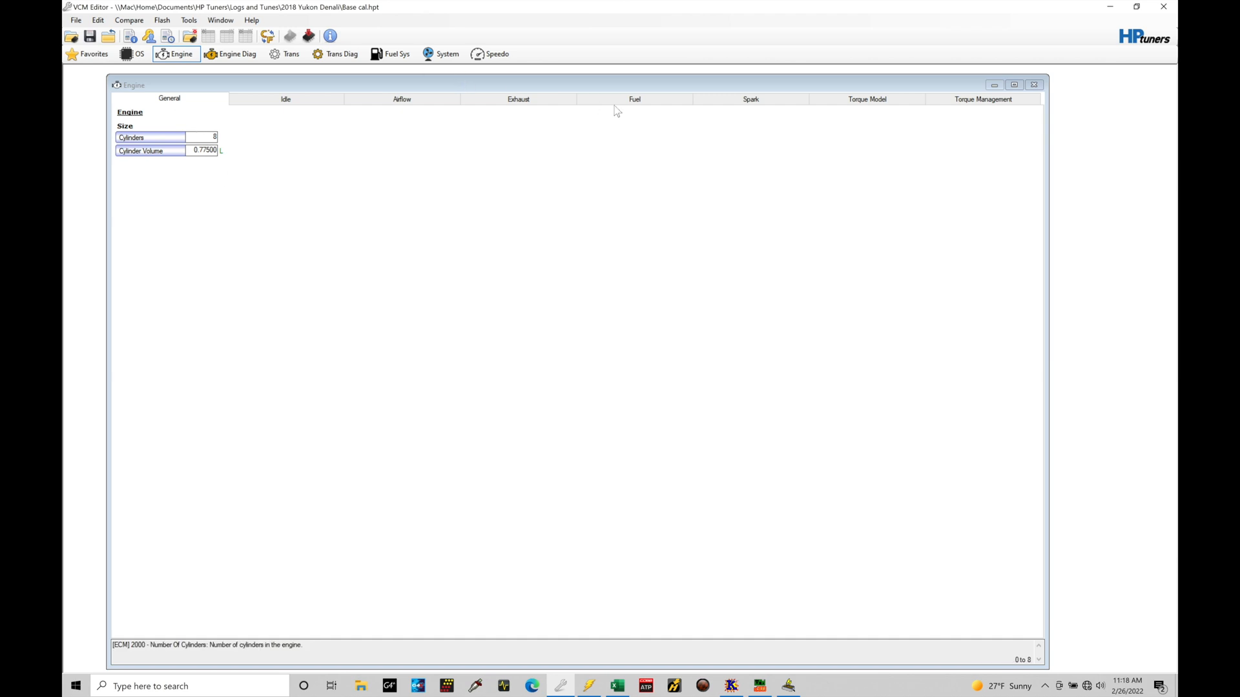
pyautogui.click(635, 99)
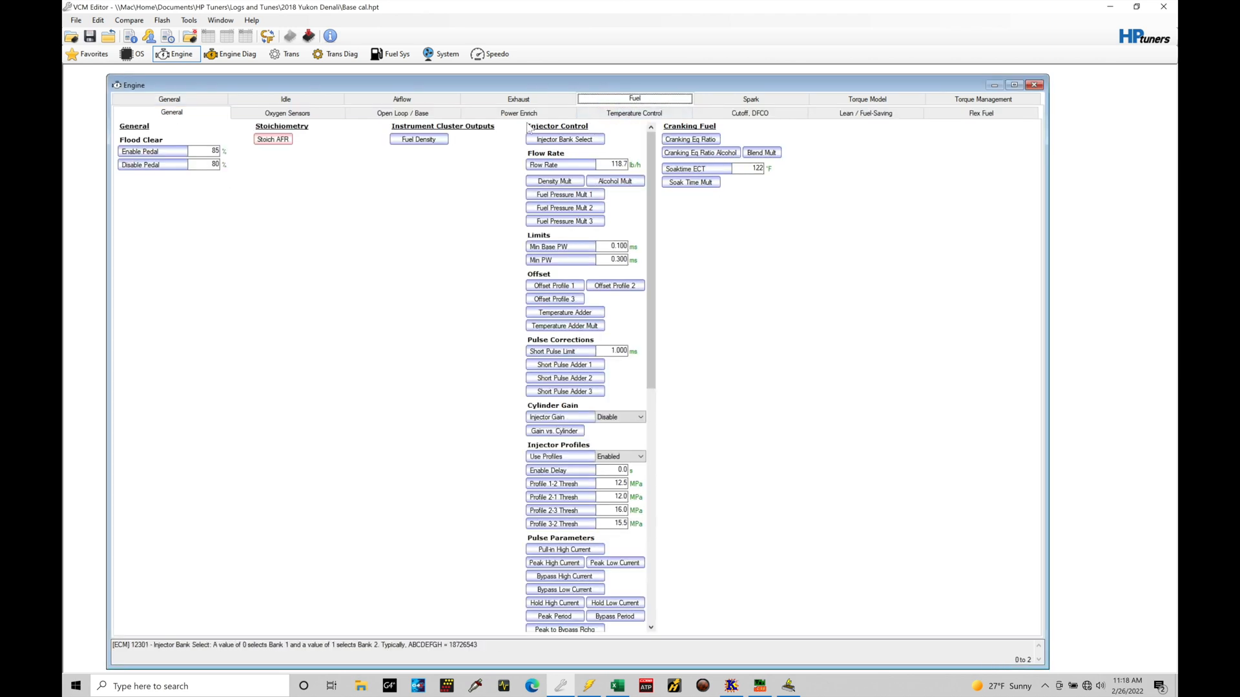
pyautogui.click(518, 112)
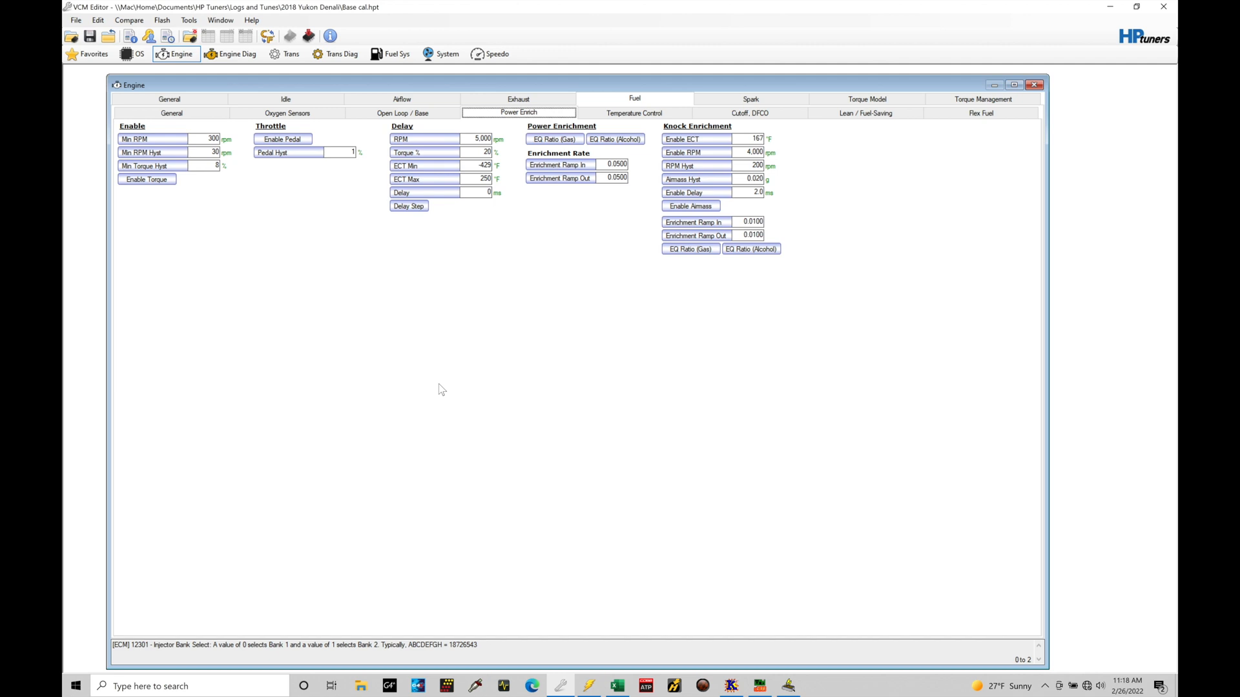
pyautogui.moveTo(171, 139)
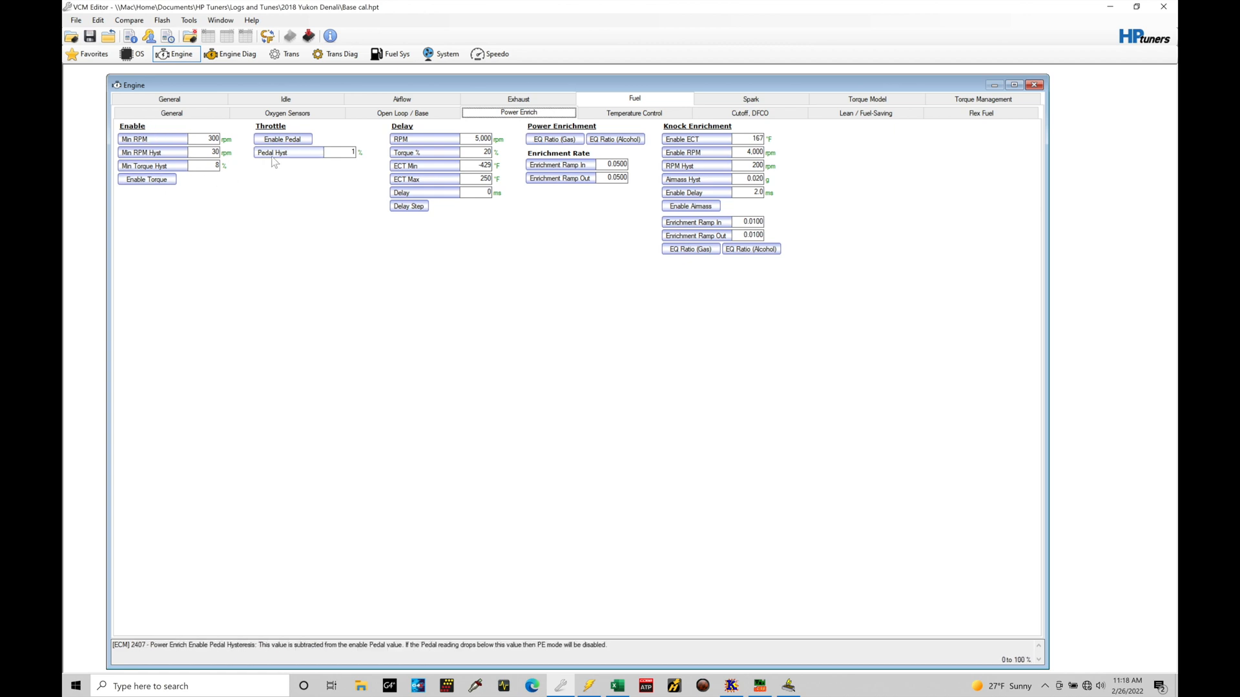
pyautogui.click(283, 139)
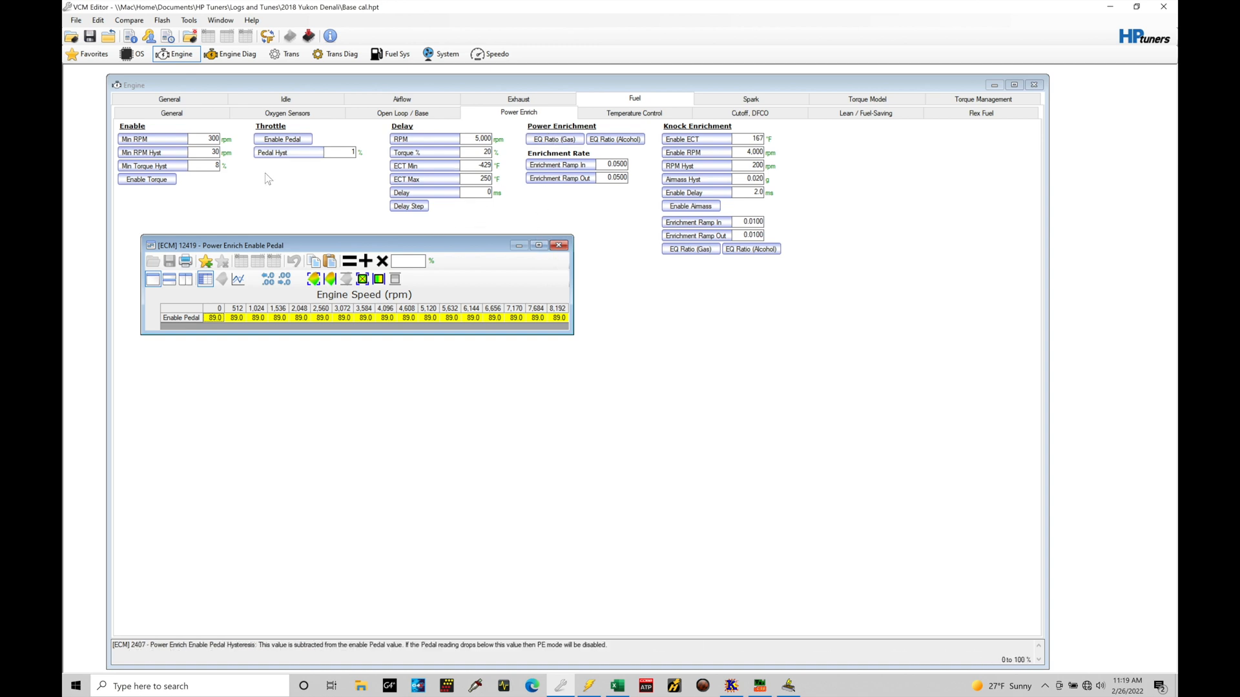
# - Close the Power Enrich Enable Pedal table window
pyautogui.click(559, 246)
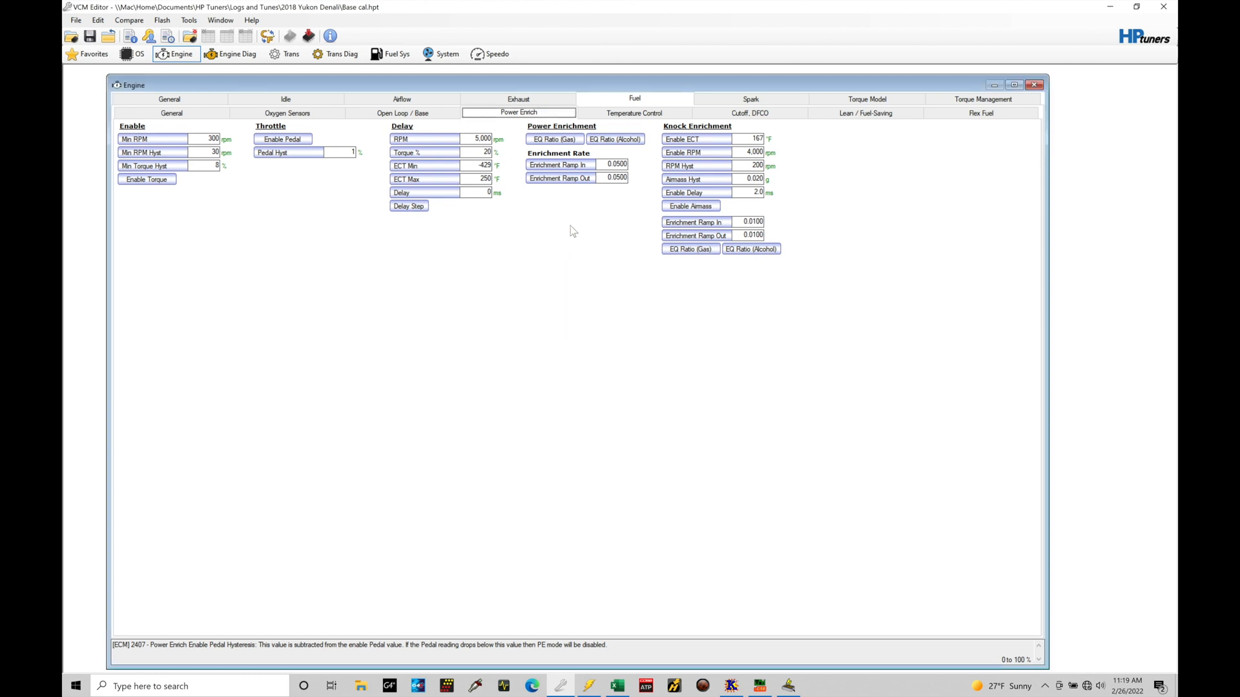
# - Show the EQ Ratio (Gas) table with multipliers of about 1.13–1.19 across engine speeds
pyautogui.click(554, 139)
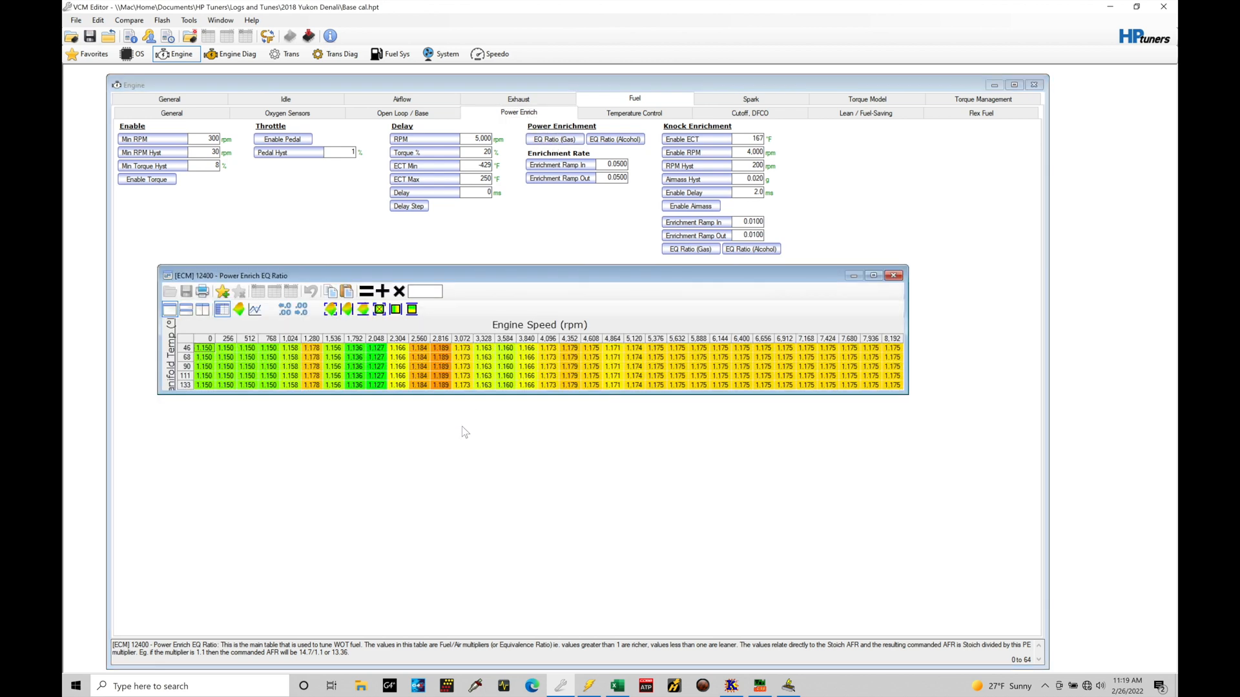
pyautogui.moveTo(235, 395)
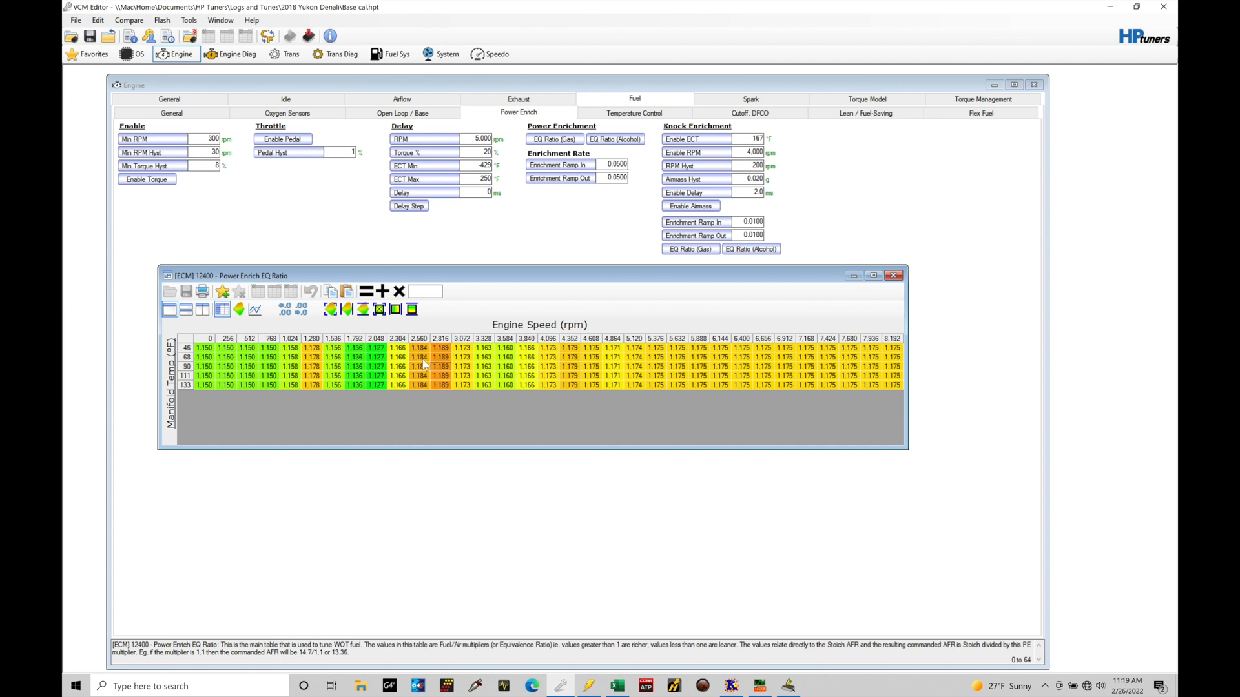
pyautogui.moveTo(466, 396)
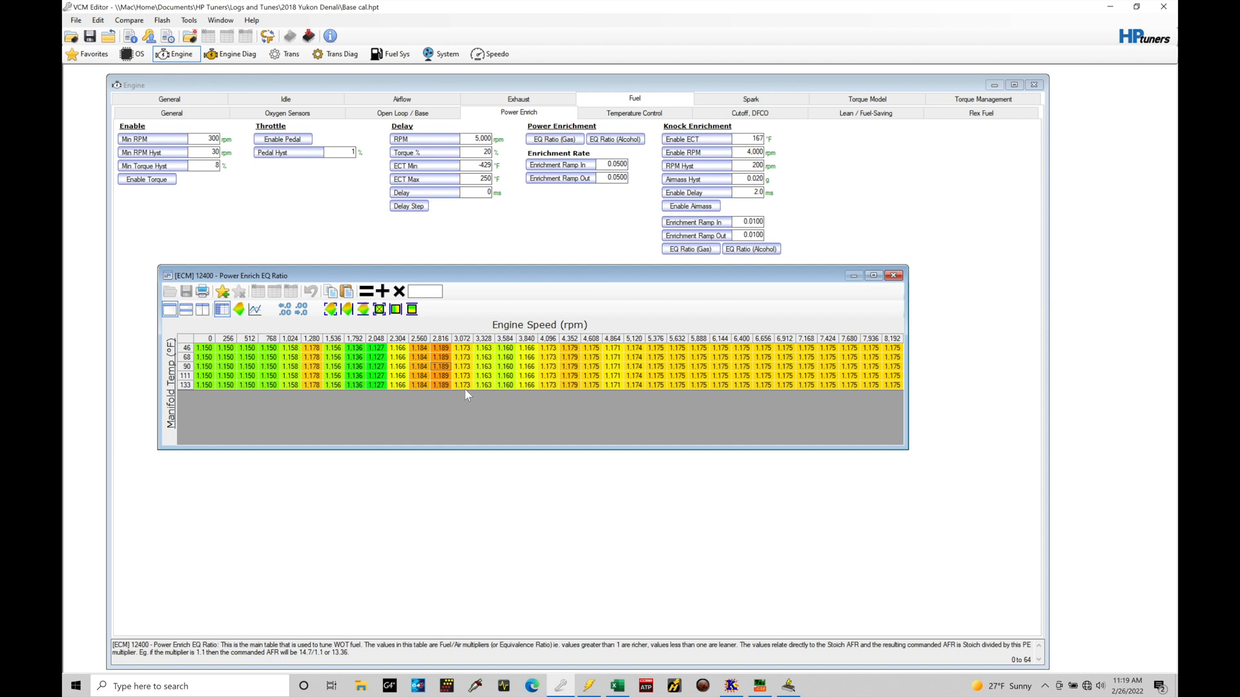
pyautogui.moveTo(469, 451)
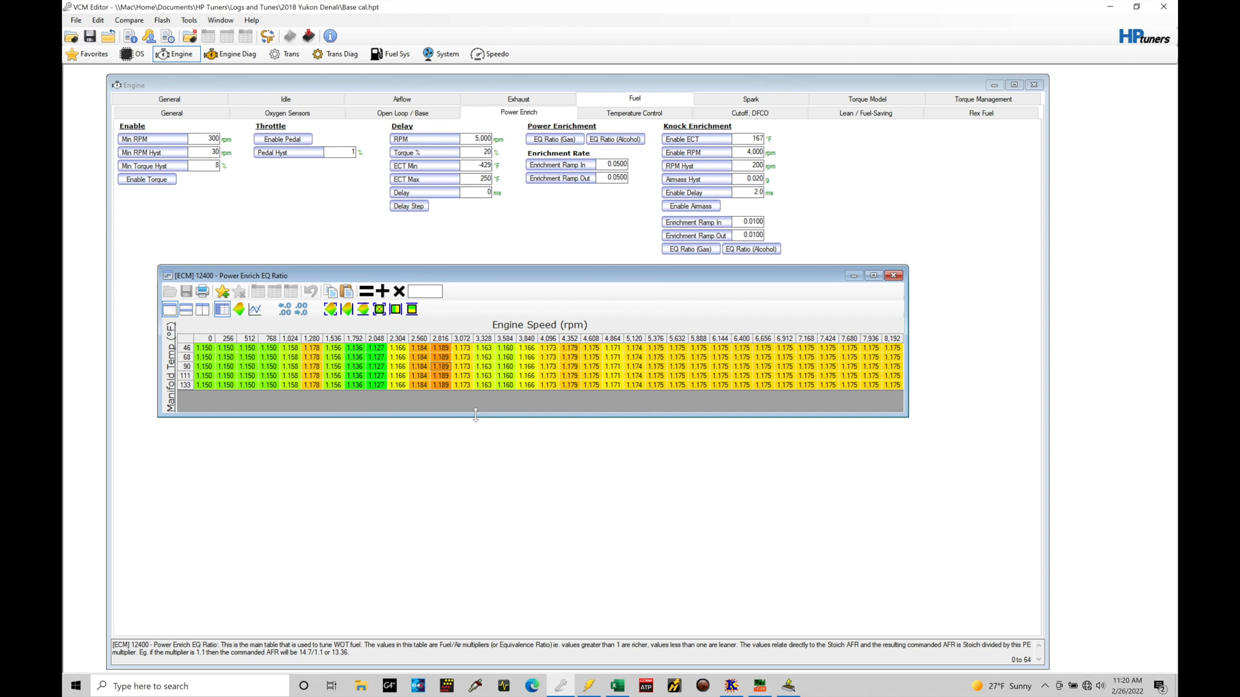
pyautogui.moveTo(509, 513)
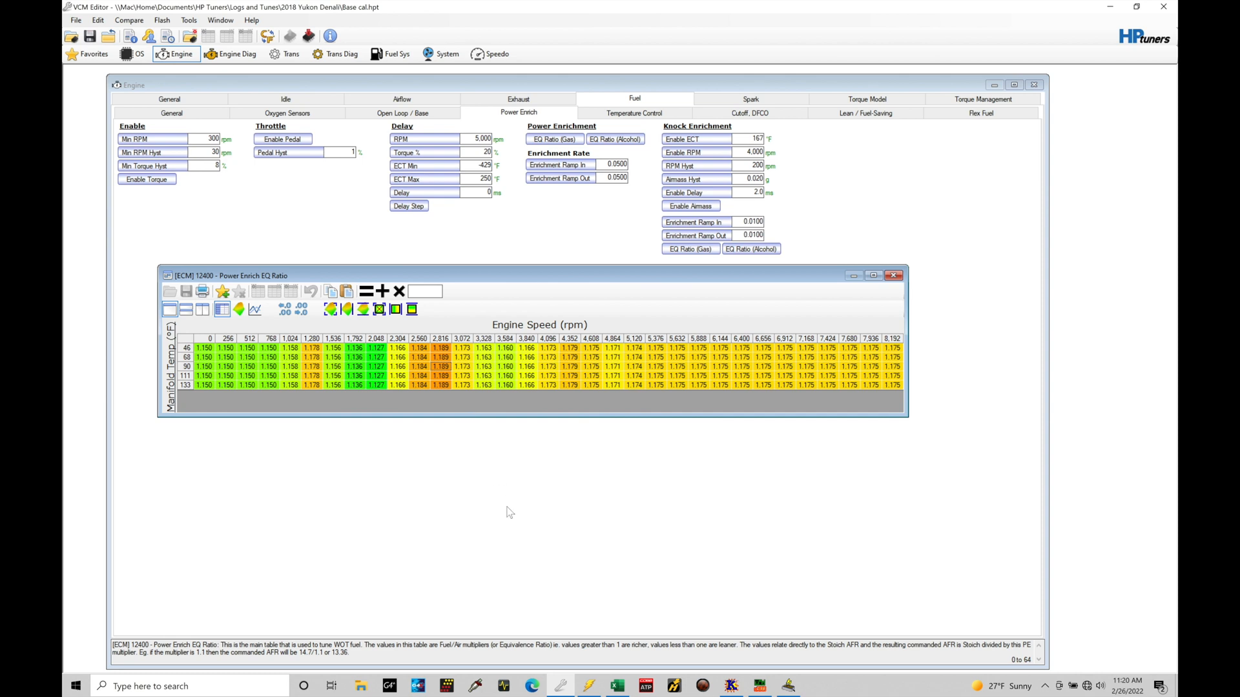
# - Switch to the GM Gen V Excel Calculator on its Lambda sheet
pyautogui.click(616, 686)
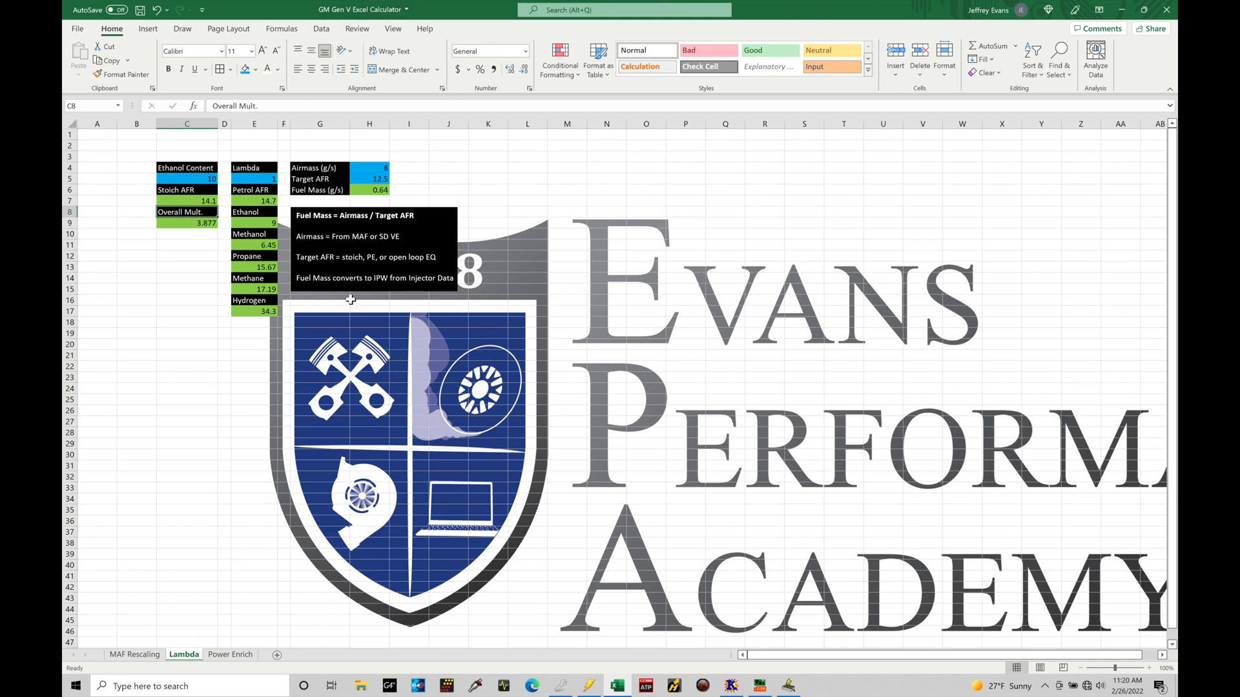
pyautogui.moveTo(353, 380)
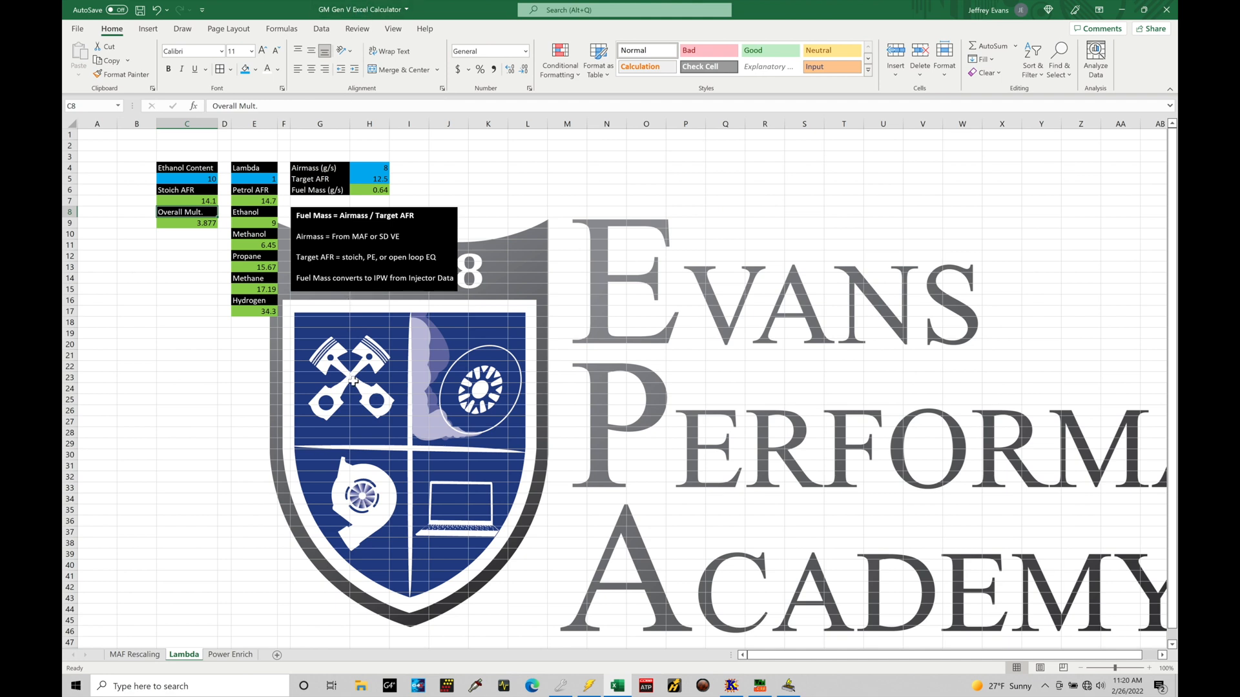
pyautogui.moveTo(199, 636)
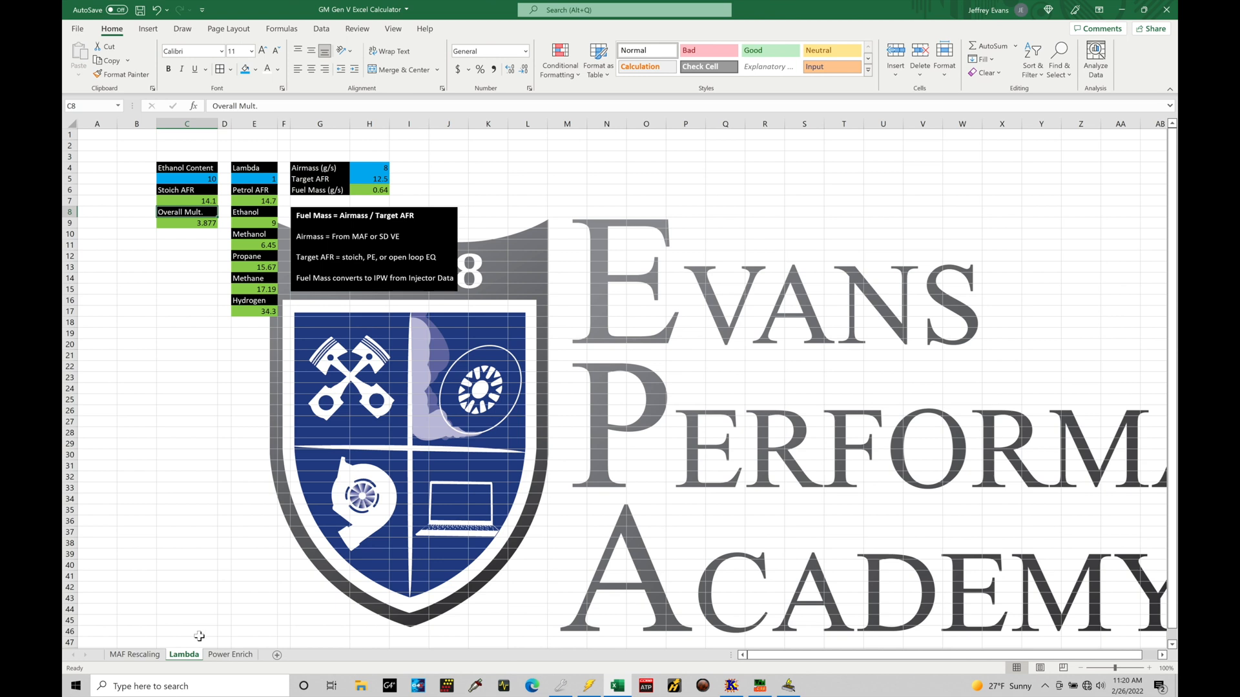
pyautogui.moveTo(365, 403)
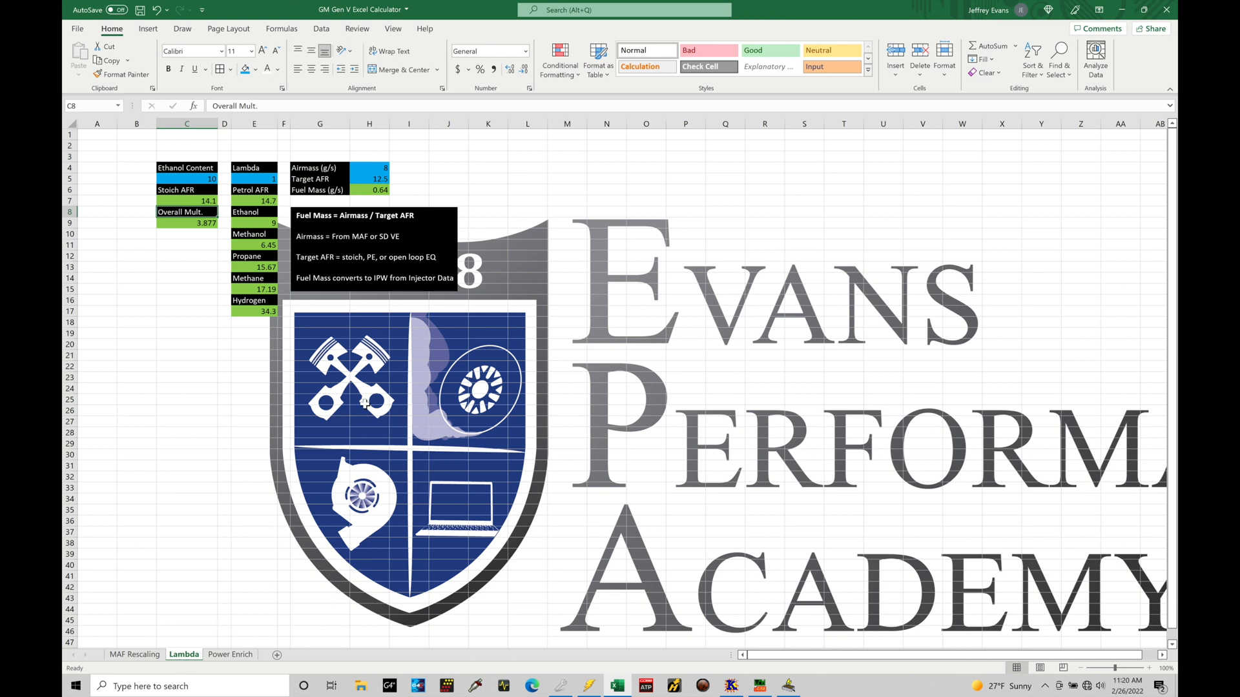
pyautogui.moveTo(379, 171)
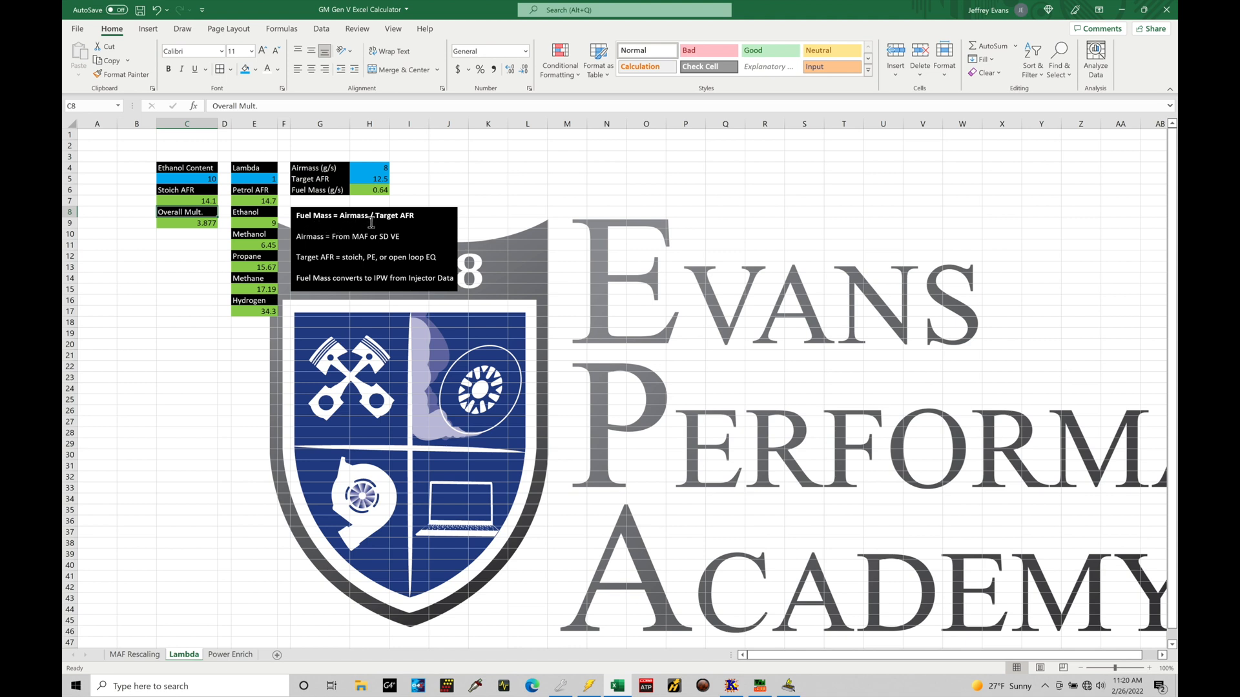
pyautogui.moveTo(400, 226)
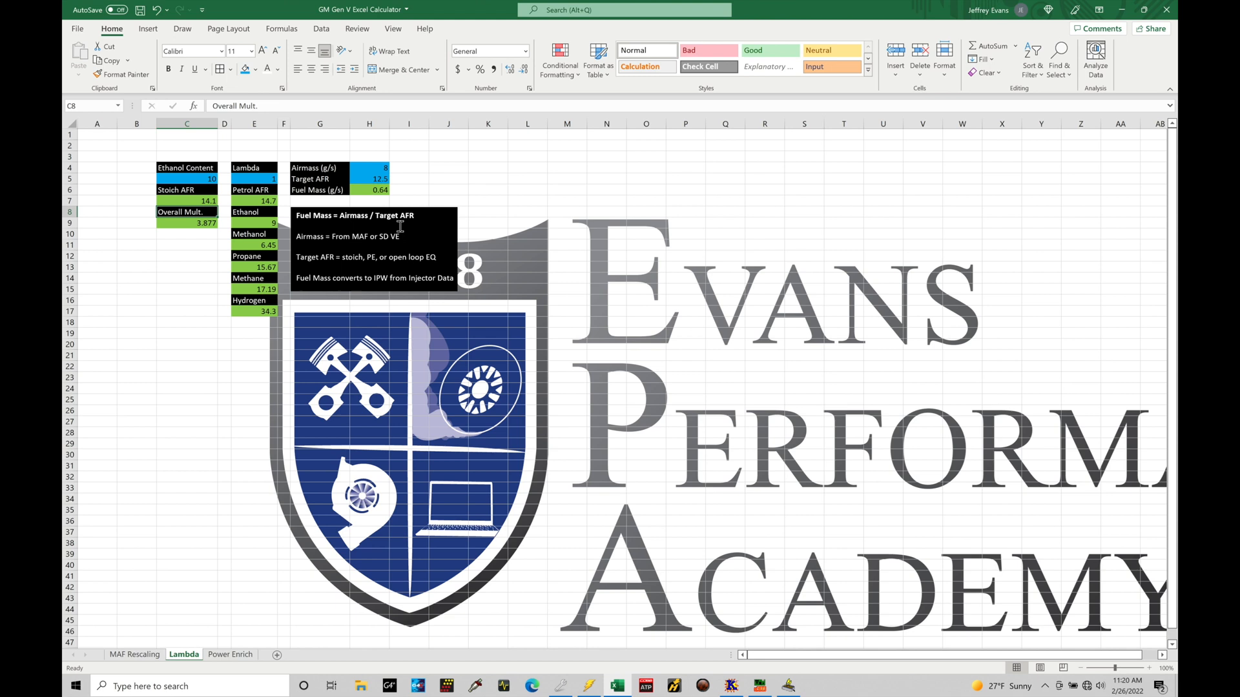
pyautogui.moveTo(357, 230)
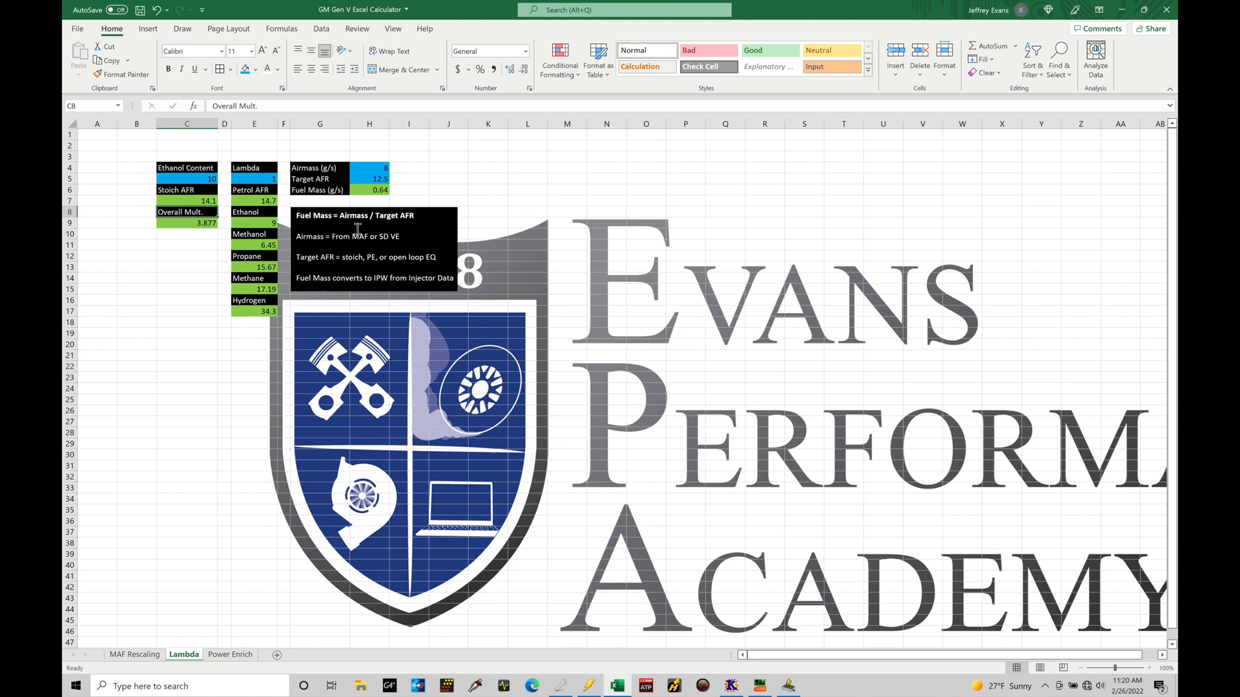
pyautogui.moveTo(384, 211)
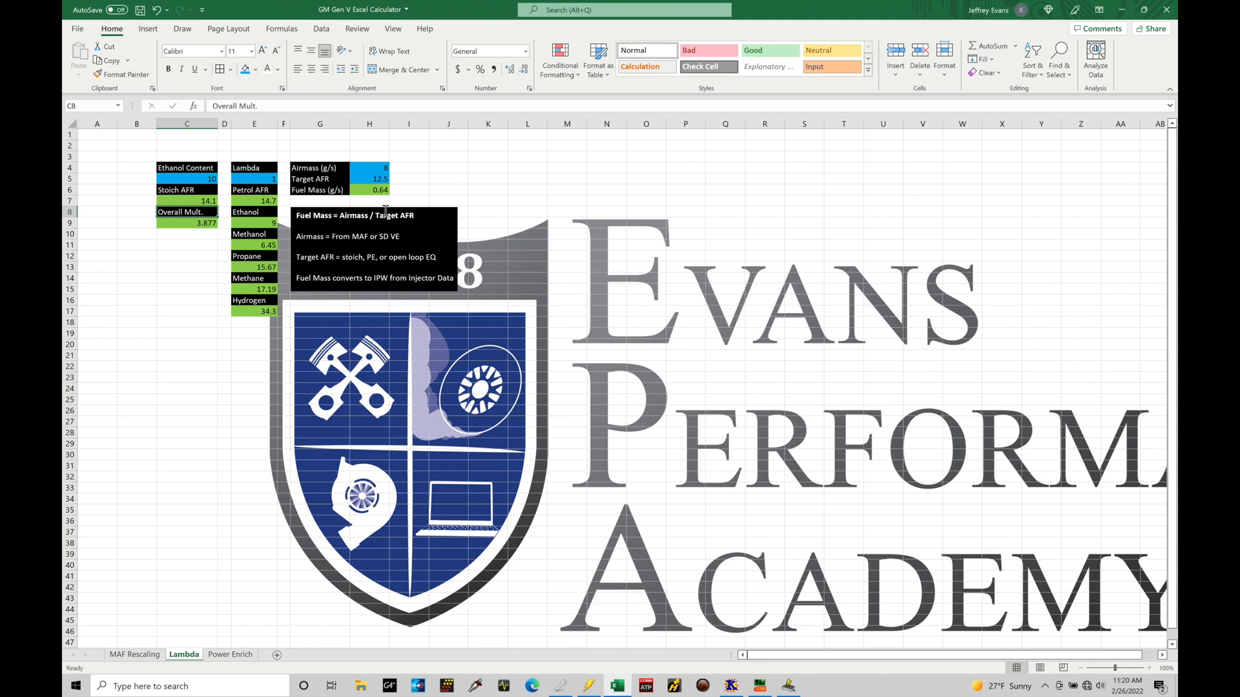